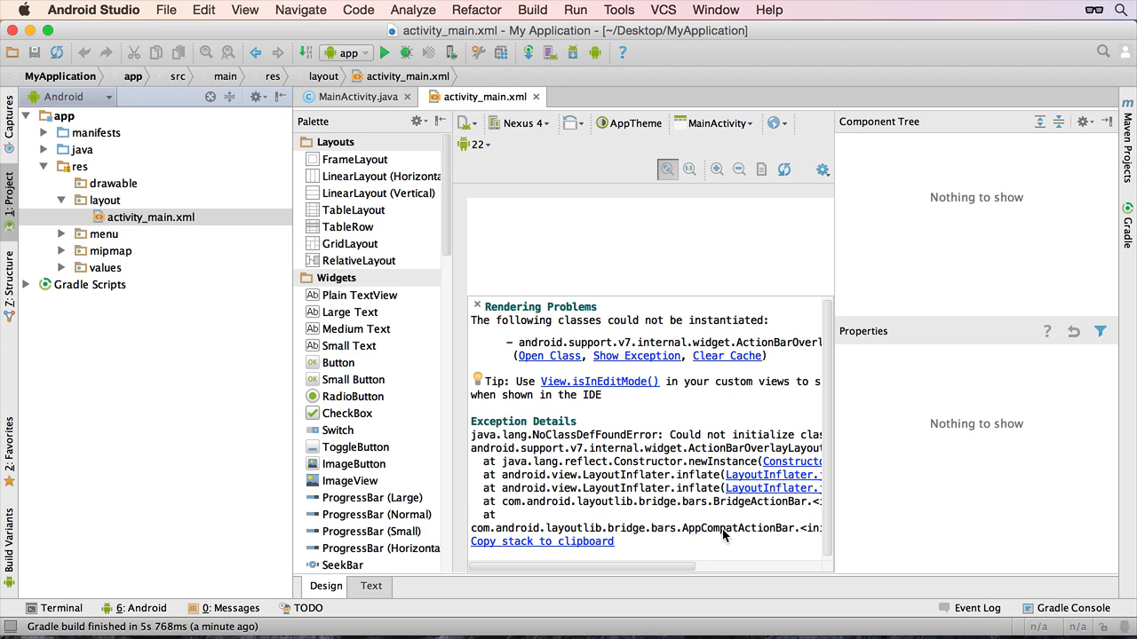
mouse_move(595, 554)
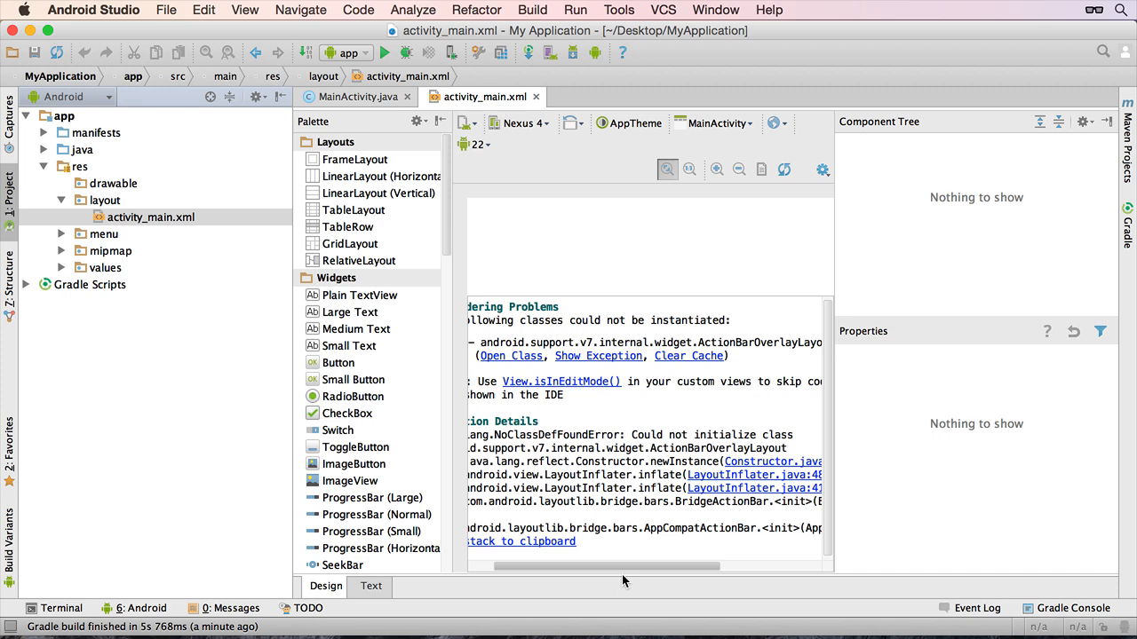
Step: Run Build > Rebuild Project to trigger a fresh Gradle build of the whole project
scroll("right", 3)
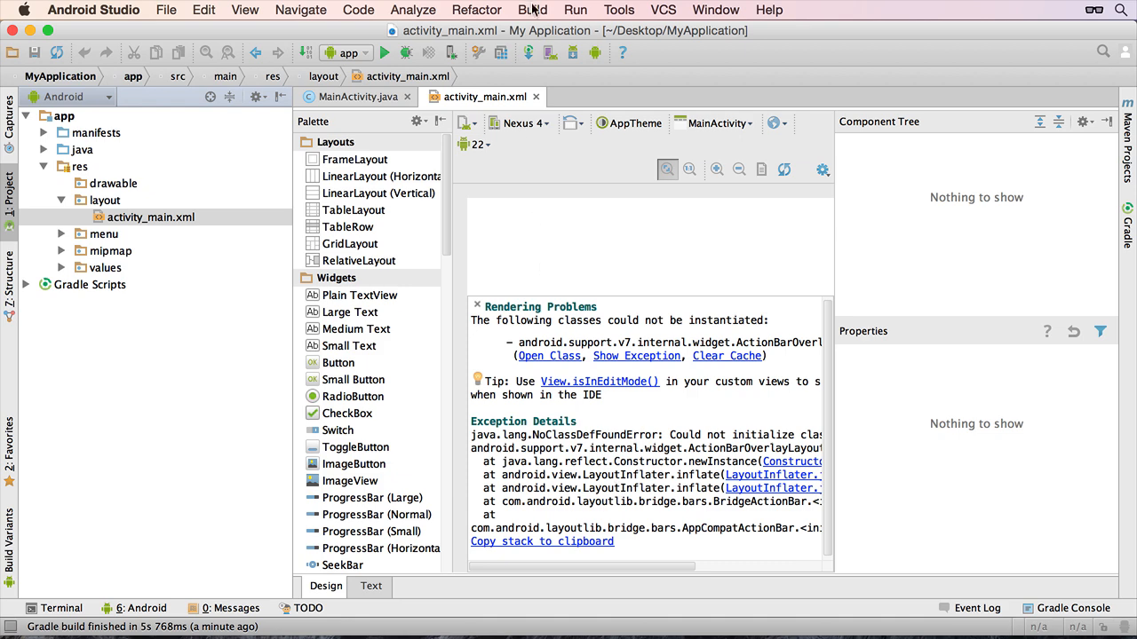
left_click(533, 10)
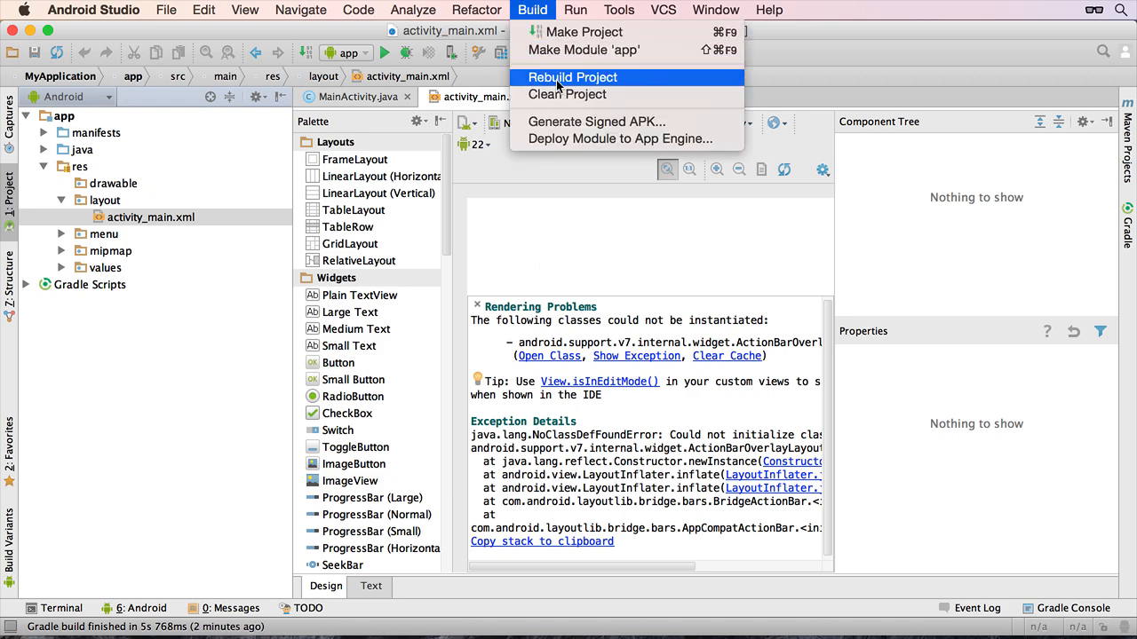
left_click(572, 78)
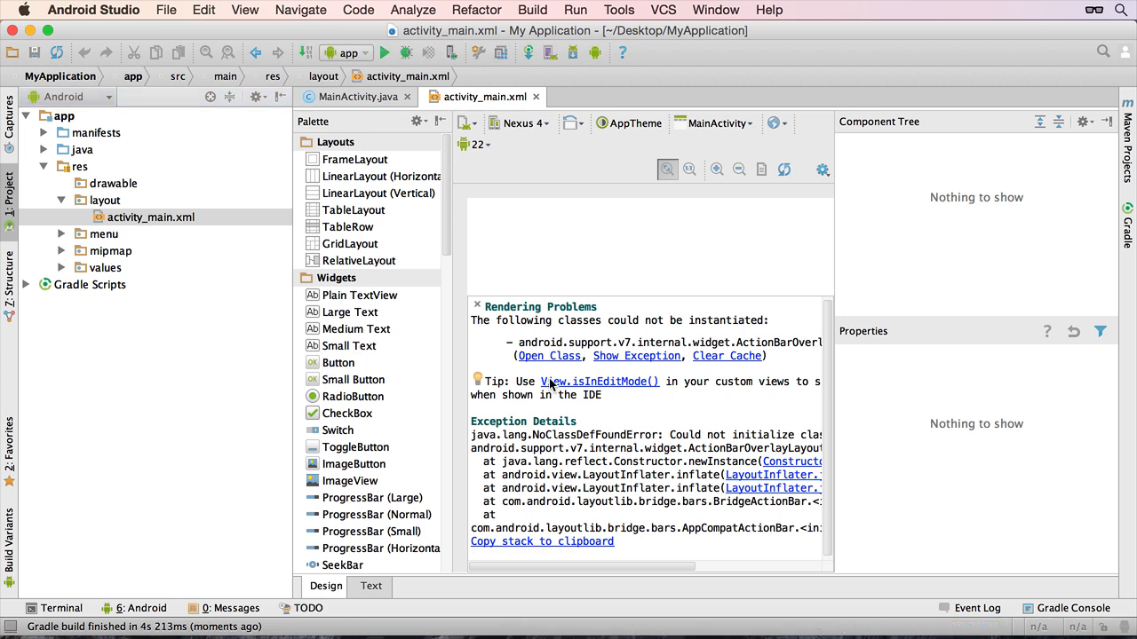
Step: Run Tools > Android > Sync Project with Gradle Files to re-sync the project
left_click(618, 11)
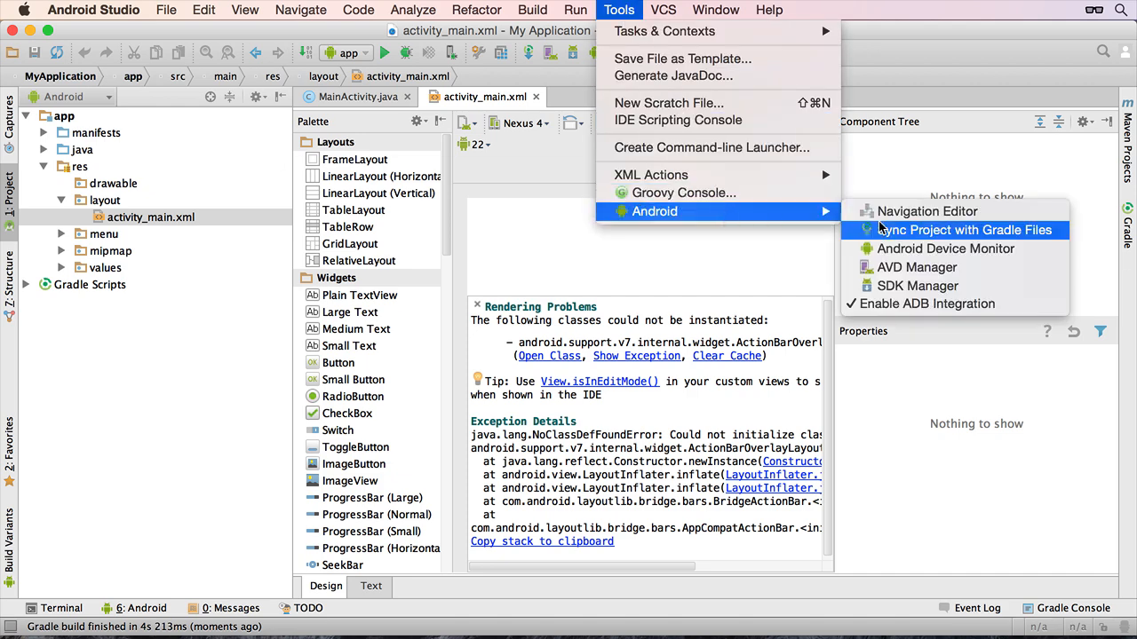
mouse_move(910, 238)
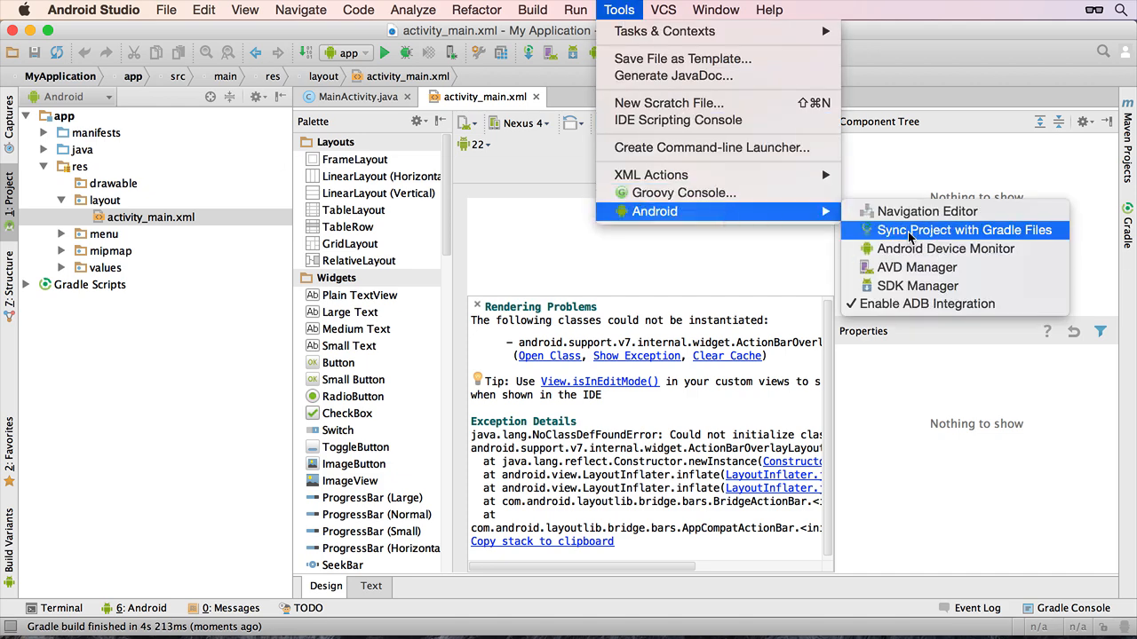
left_click(962, 231)
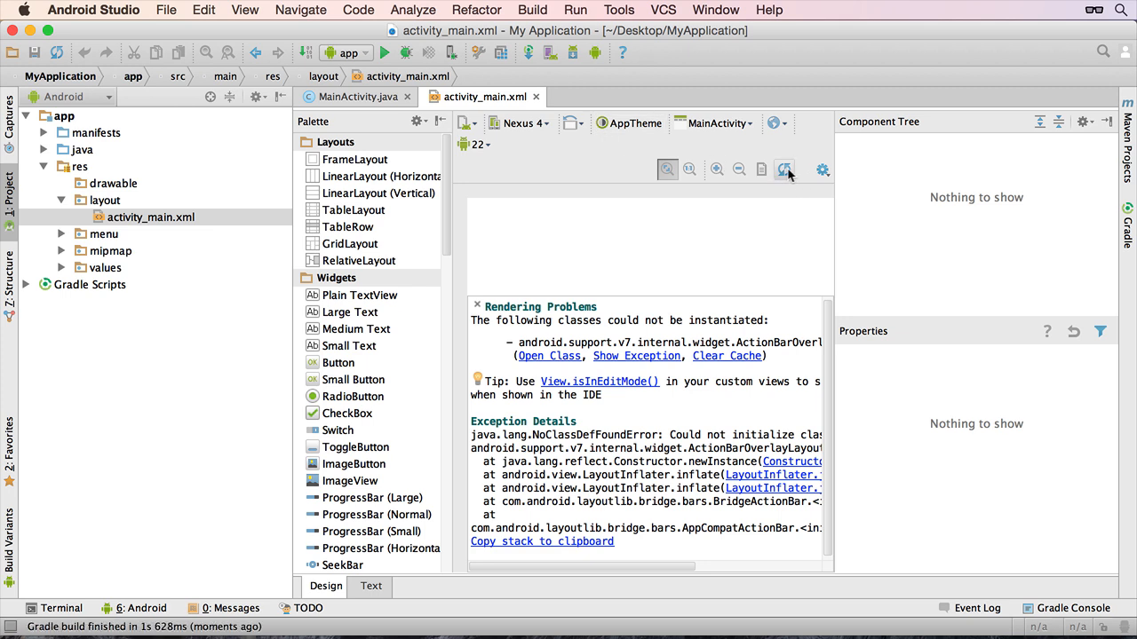
mouse_move(785, 171)
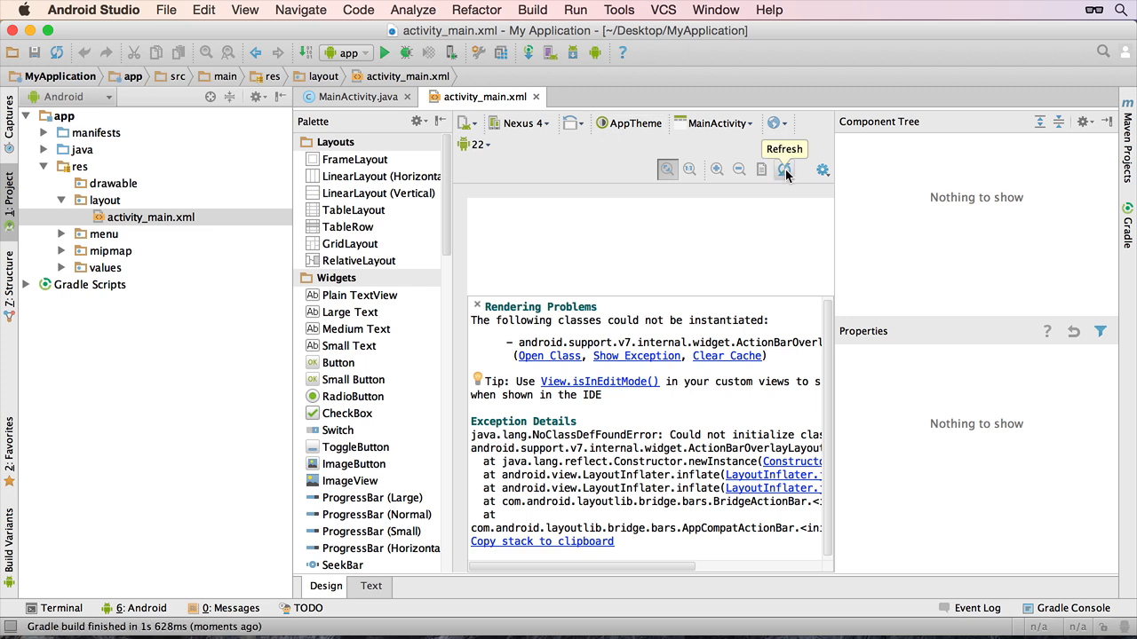
Step: Refresh the activity_main.xml design preview until the phone layout renders Hello World
left_click(785, 170)
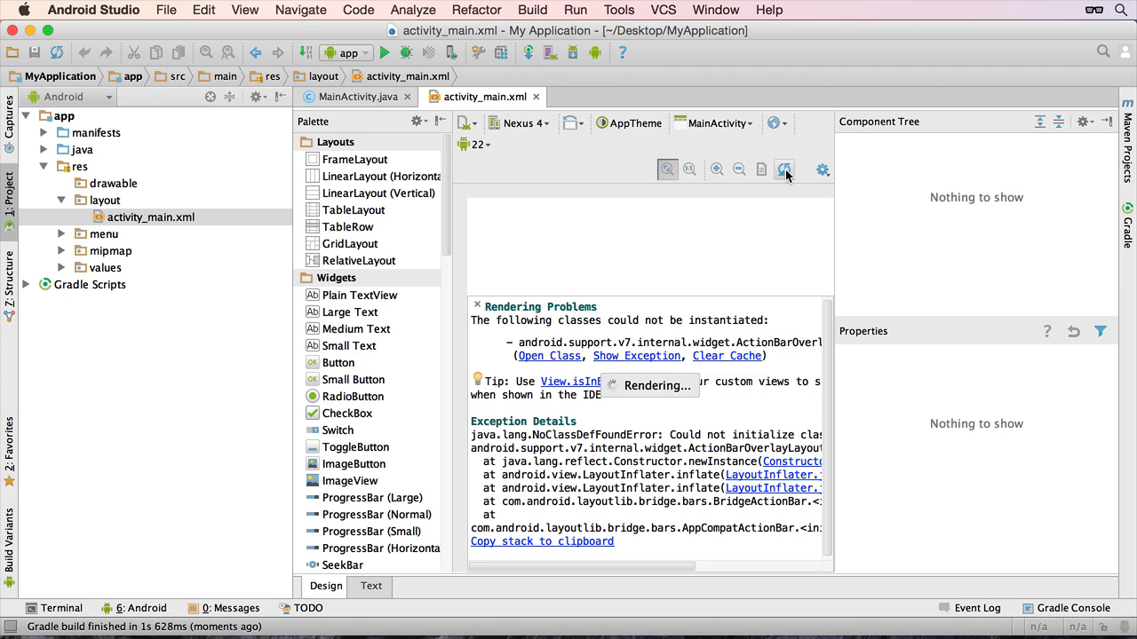
left_click(785, 171)
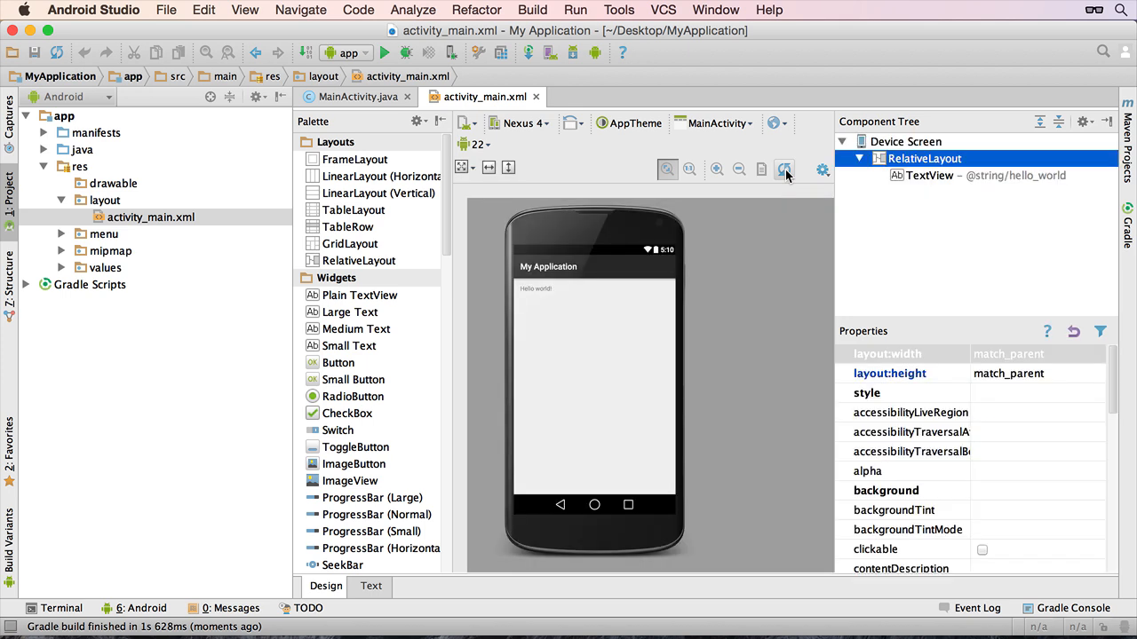